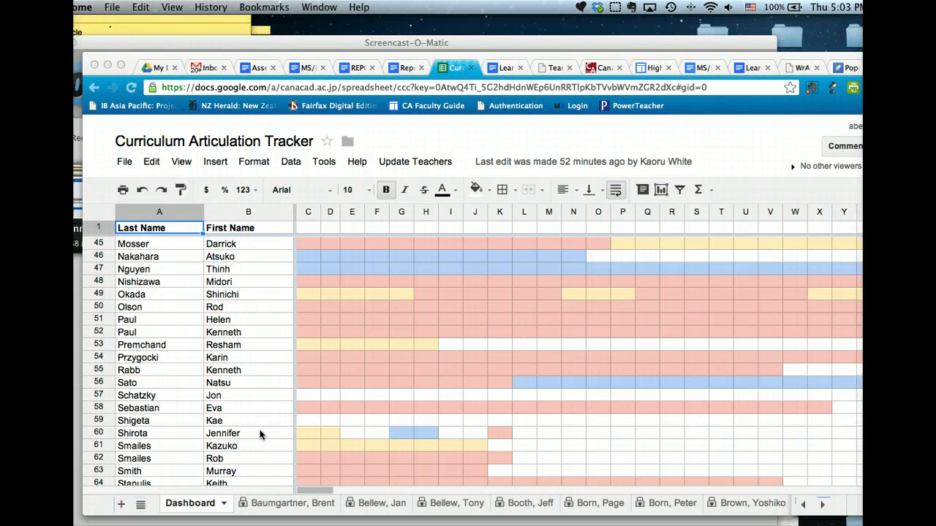
{"action": "mouse_move", "coordinate": [271, 449]}
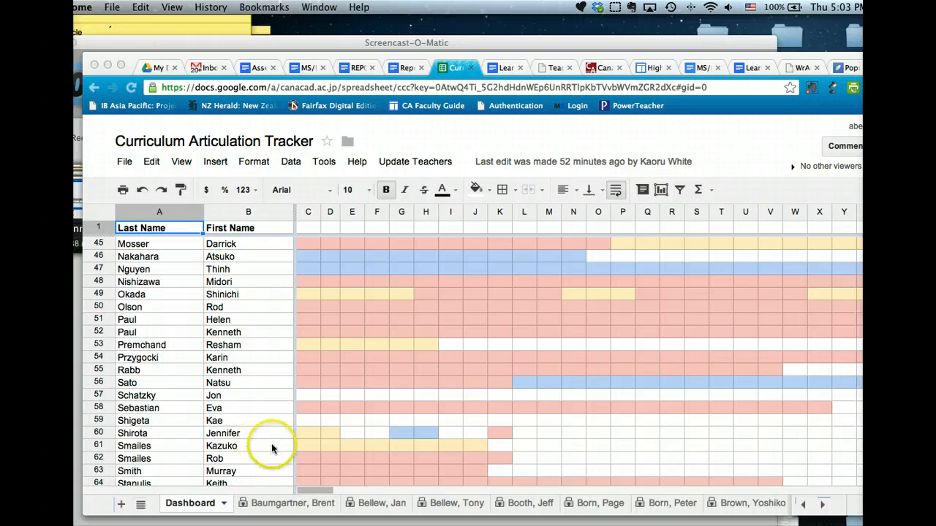
{"action": "mouse_move", "coordinate": [281, 424]}
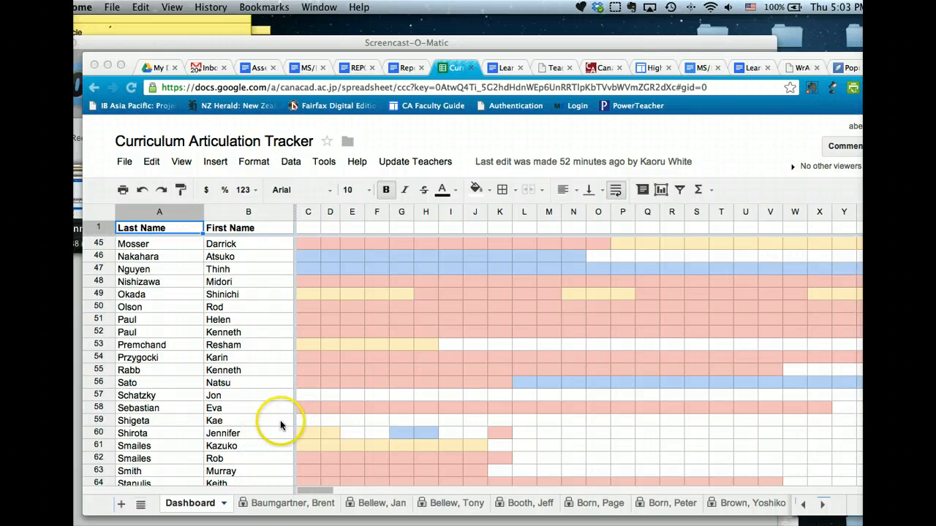
{"action": "mouse_move", "coordinate": [134, 505]}
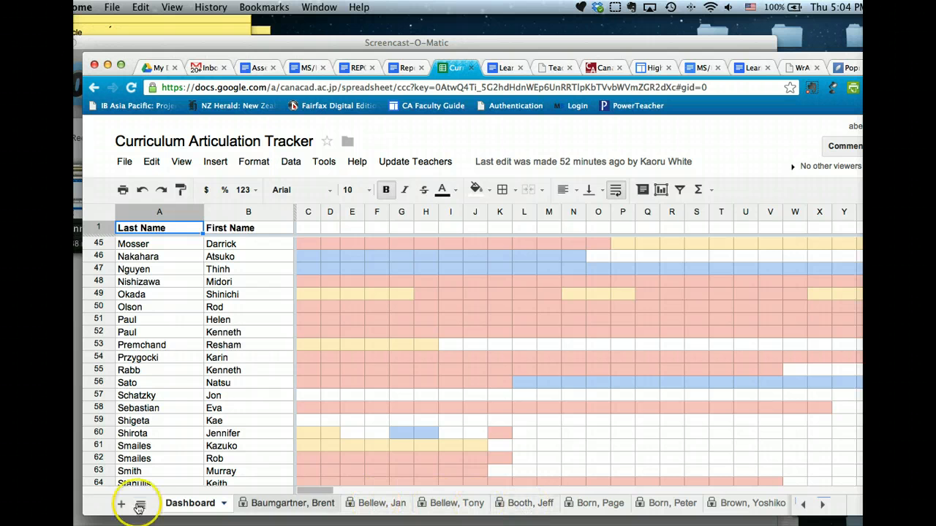
{"action": "left_click", "coordinate": [140, 503]}
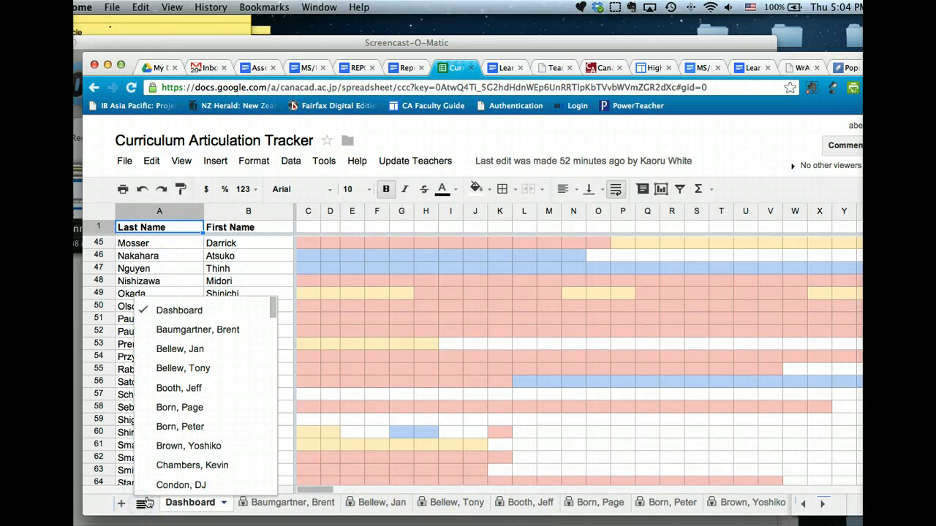
{"action": "scroll", "scroll_direction": "down", "scroll_amount": 3}
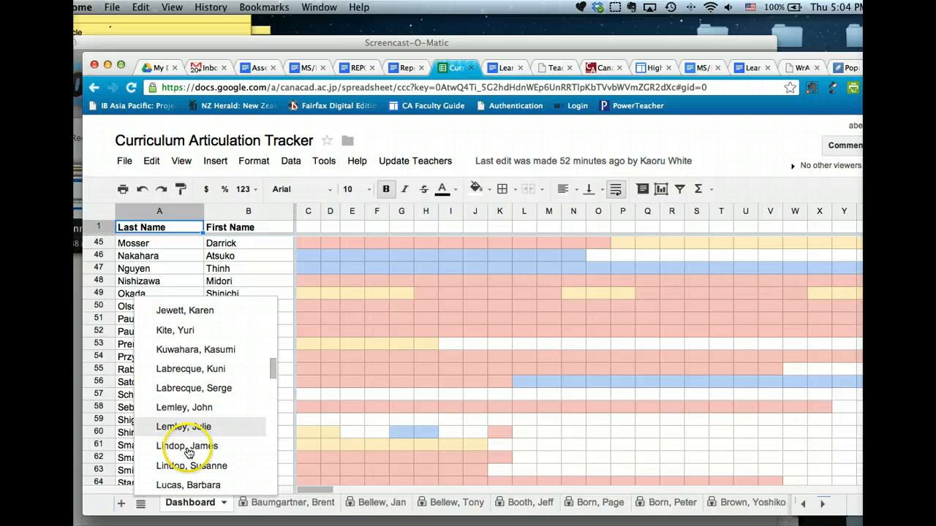
{"action": "scroll", "scroll_direction": "down", "scroll_amount": 3}
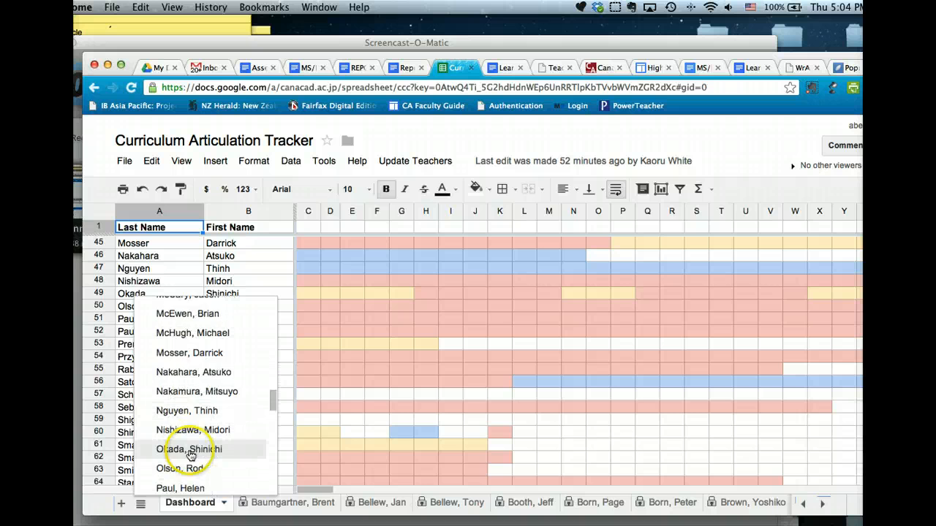
{"action": "scroll", "scroll_direction": "down", "scroll_amount": 3}
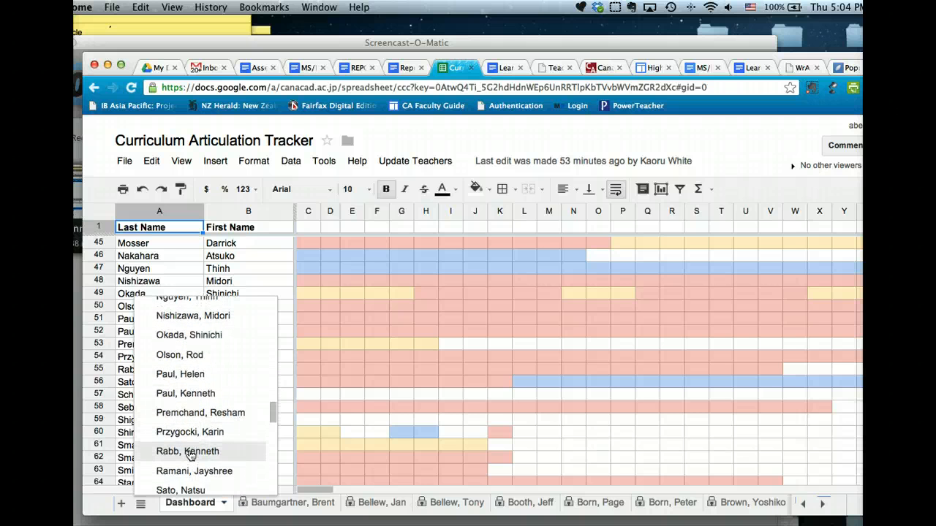
{"action": "scroll", "scroll_direction": "down", "scroll_amount": 3}
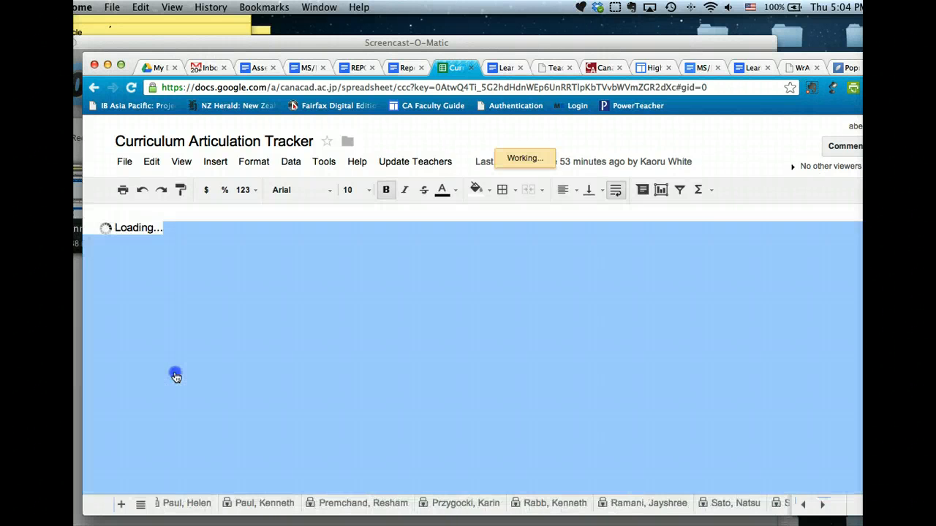
{"action": "left_click", "coordinate": [822, 503]}
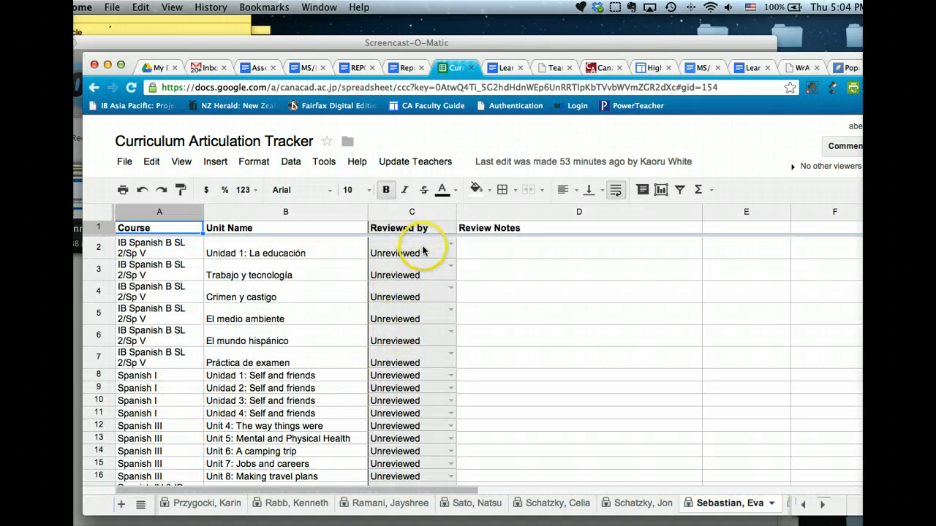
Clear the formula in C2 and set Unidad 1: La educación to reviewed by Teacher
{"action": "double_click", "coordinate": [413, 243]}
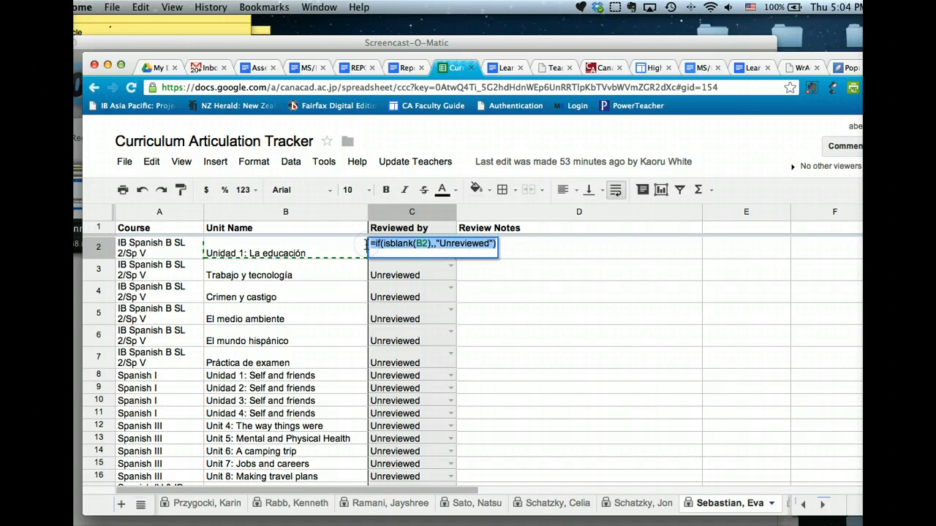
{"action": "left_click", "coordinate": [450, 247]}
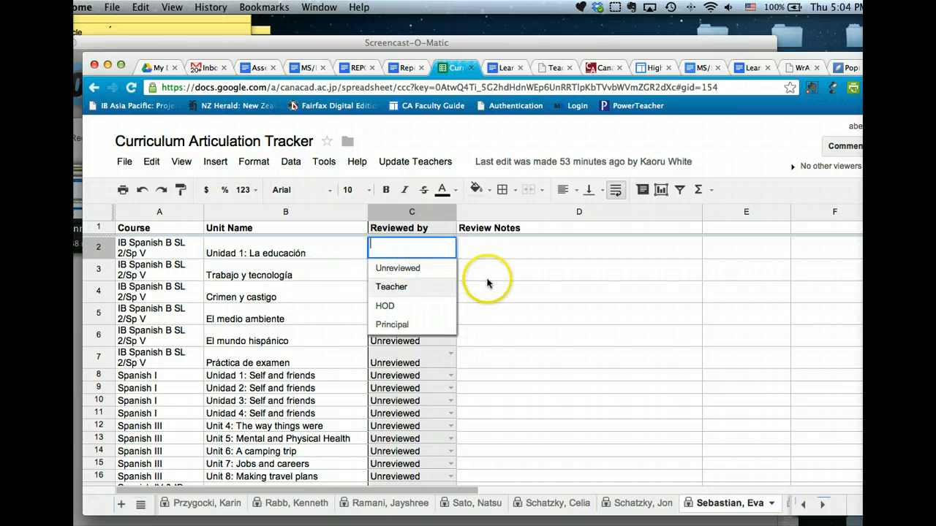
{"action": "left_click", "coordinate": [392, 287]}
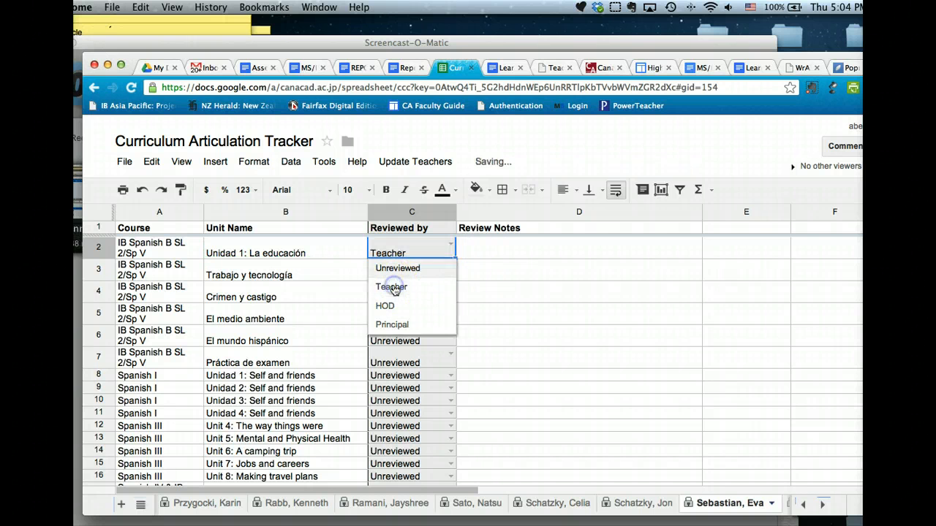
{"action": "left_click", "coordinate": [392, 287]}
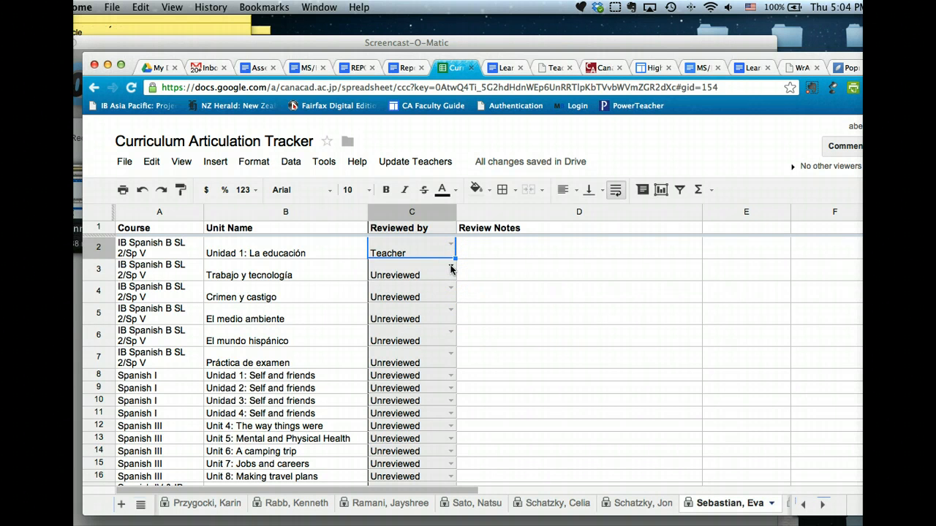
Clear the formula in C3, set Trabajo y tecnología to Teacher, and begin editing C4
{"action": "double_click", "coordinate": [411, 269]}
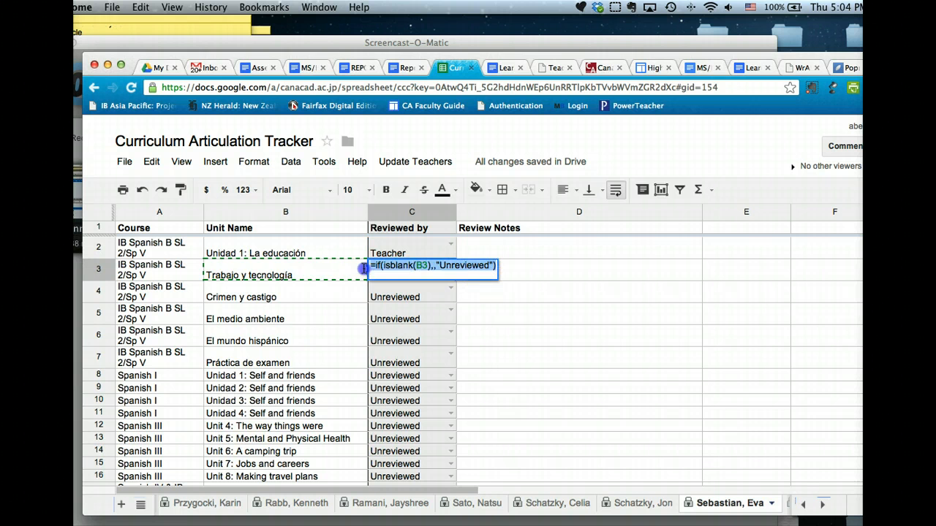
{"action": "left_click", "coordinate": [450, 269]}
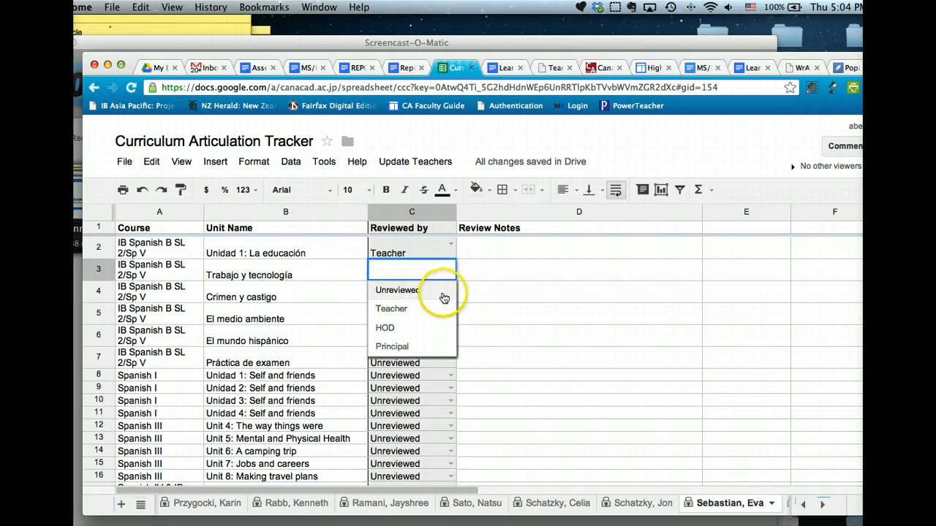
{"action": "left_click", "coordinate": [392, 307]}
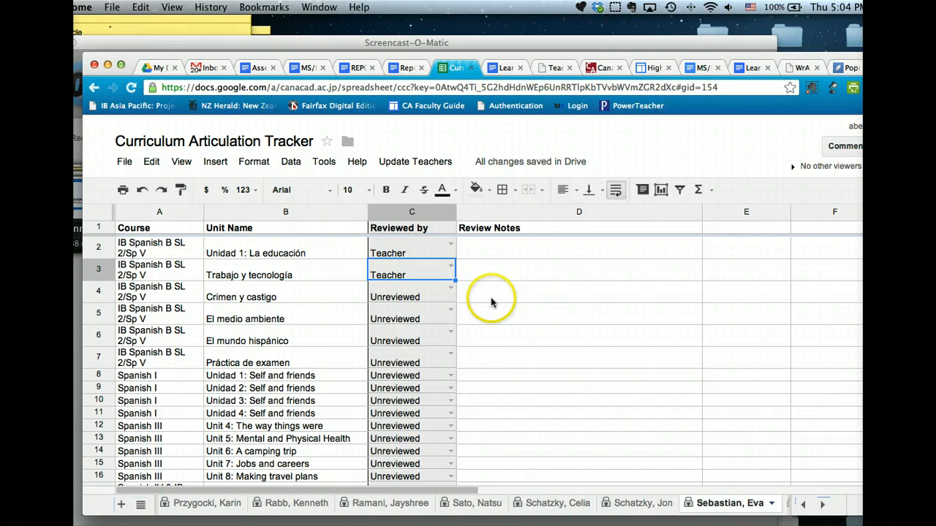
{"action": "left_click", "coordinate": [579, 291]}
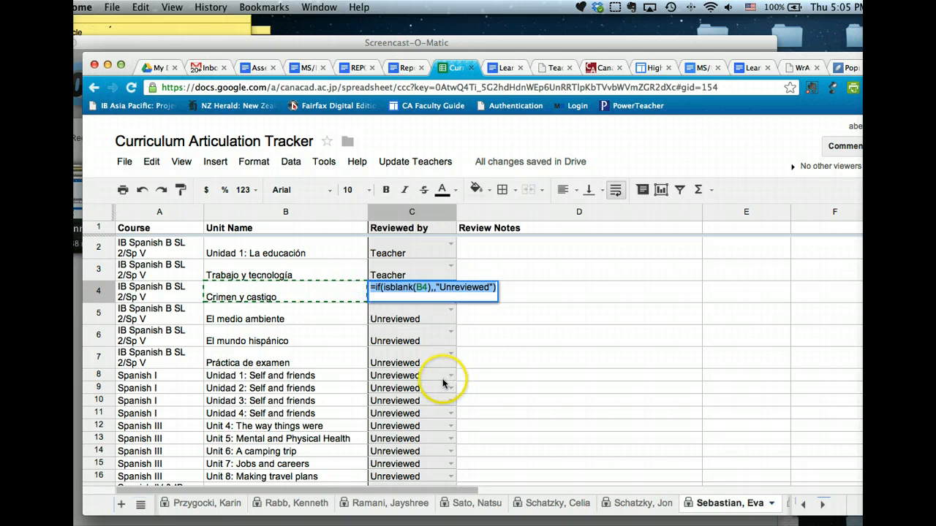
Set Crimen y castigo in C4 to reviewed by Teacher from the dropdown
{"action": "left_click", "coordinate": [449, 290]}
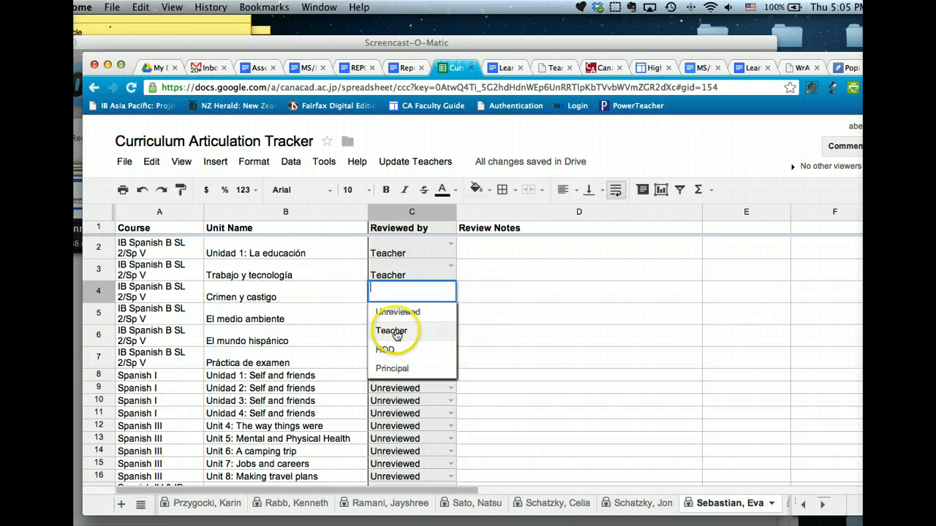
{"action": "left_click", "coordinate": [391, 331]}
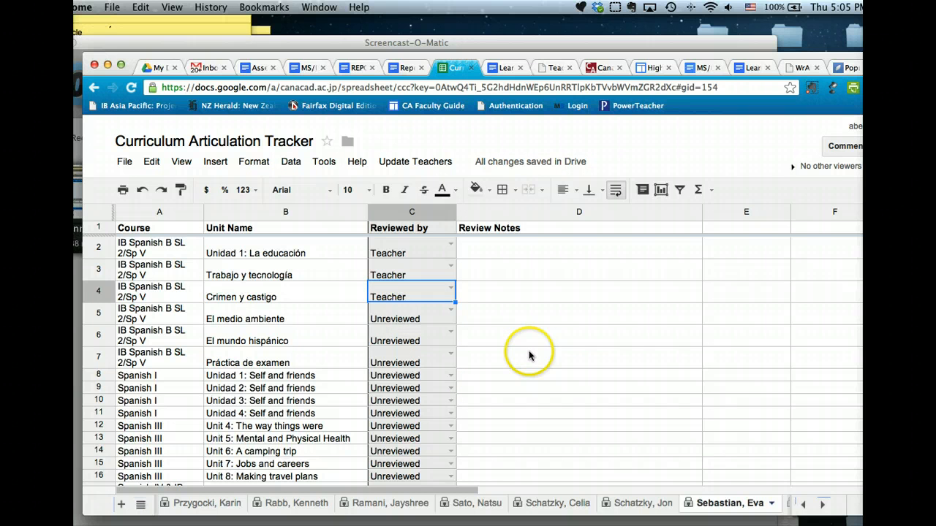
{"action": "mouse_move", "coordinate": [528, 368]}
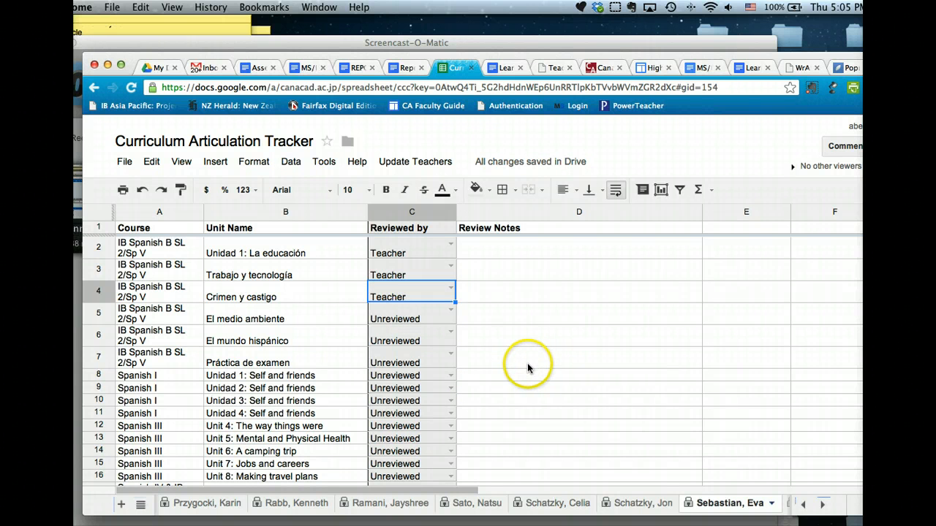
{"action": "mouse_move", "coordinate": [530, 369]}
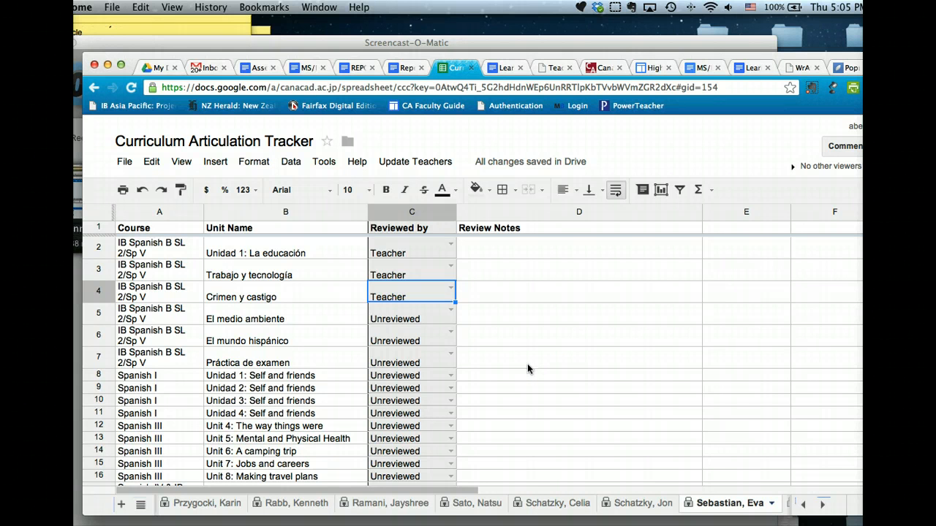
{"action": "mouse_move", "coordinate": [482, 383]}
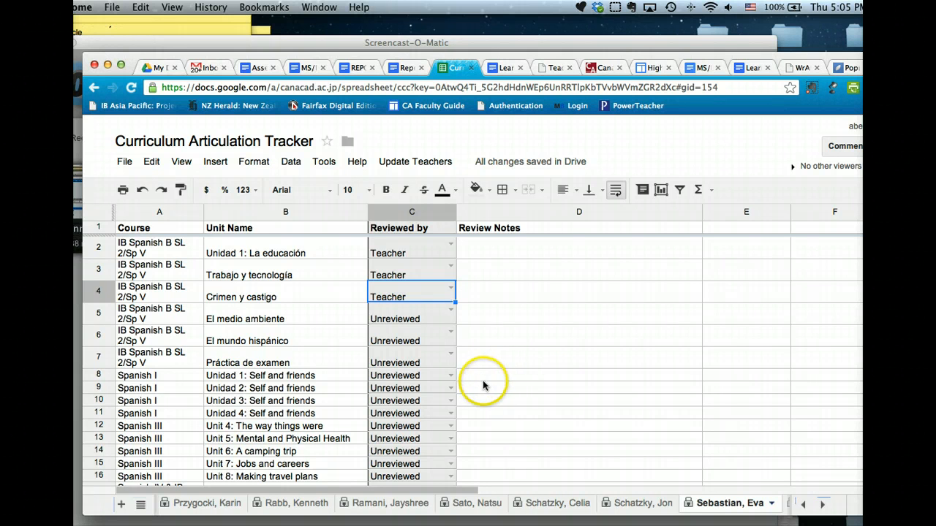